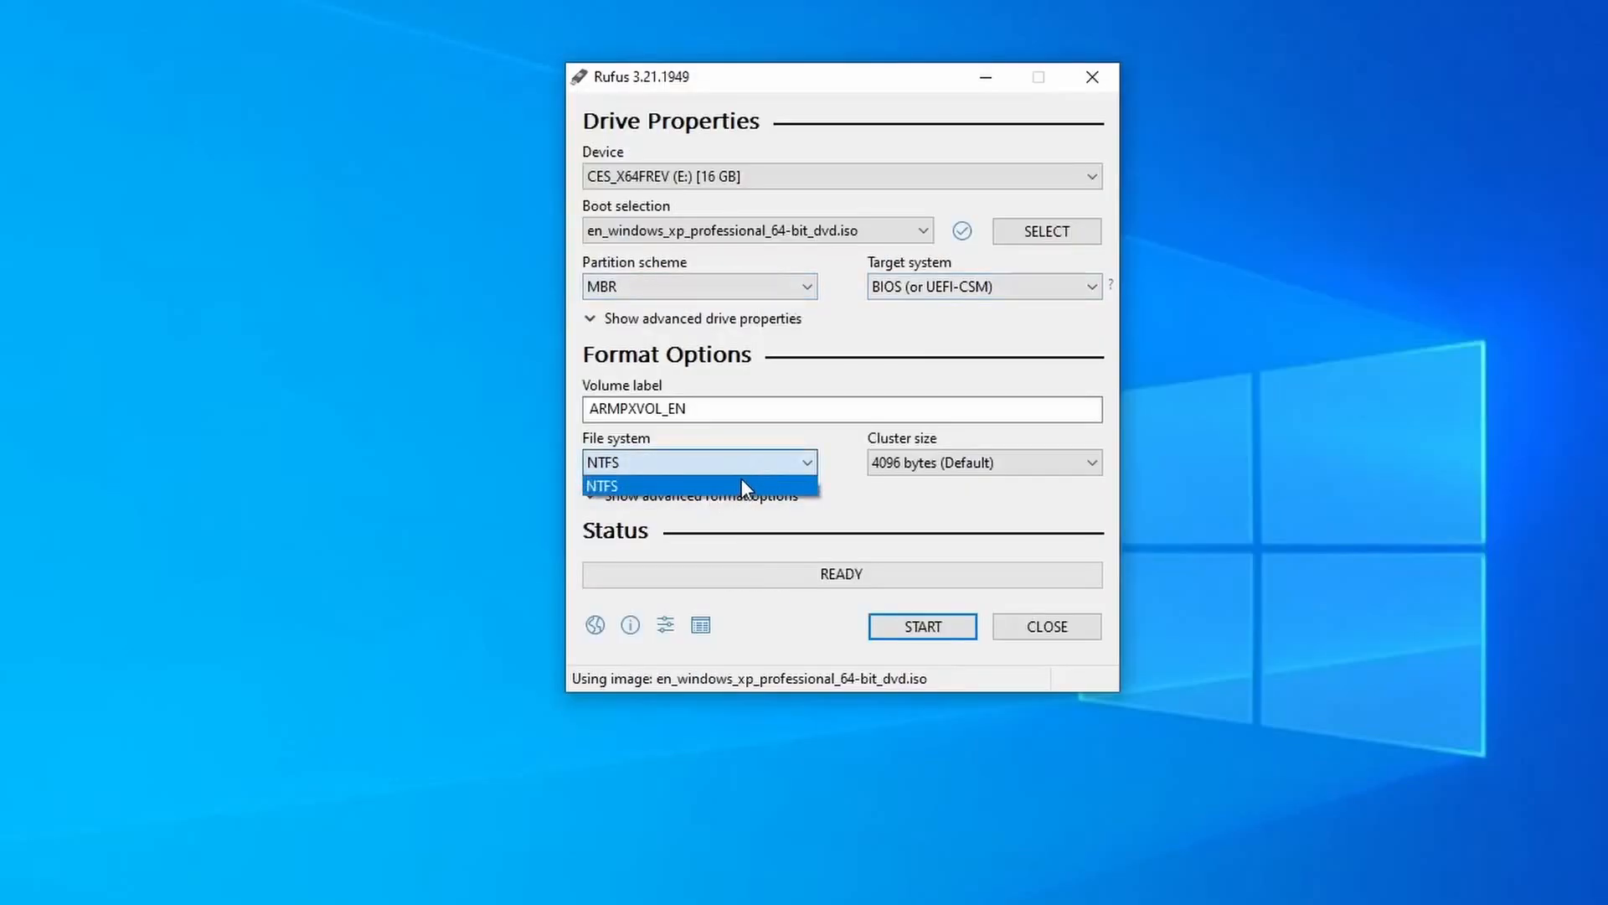
Step: Choose NTFS as the USB drive's file system in Rufus
left_click(985, 463)
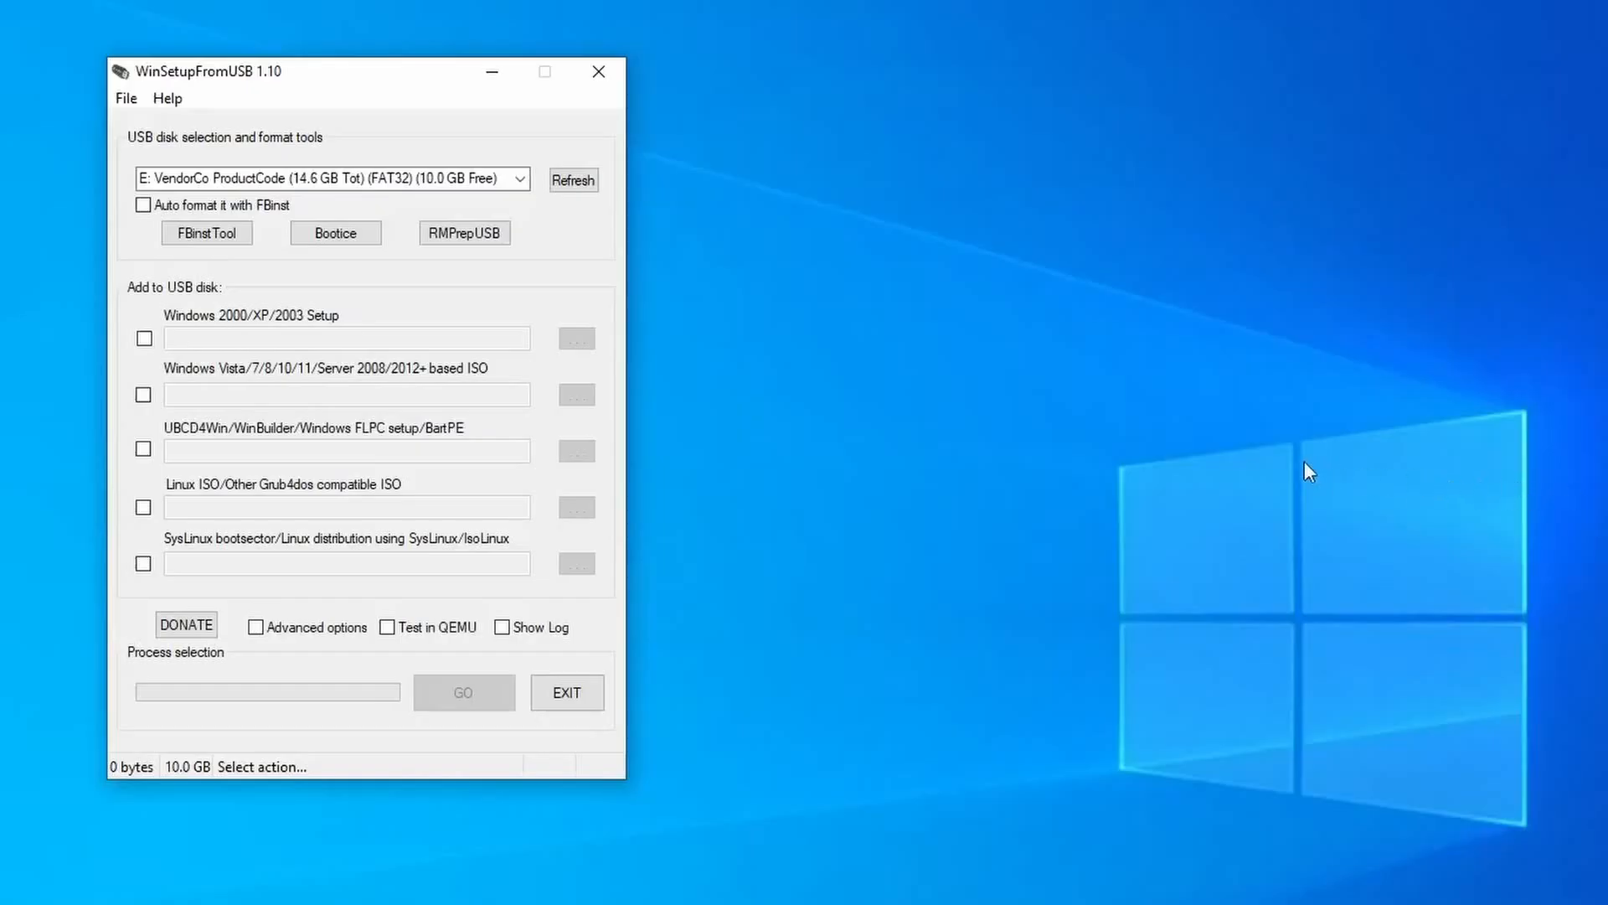
Step: Add Windows 2000/XP/2003 Setup from the desktop's New folder and accept the XP EULA
left_click(142, 339)
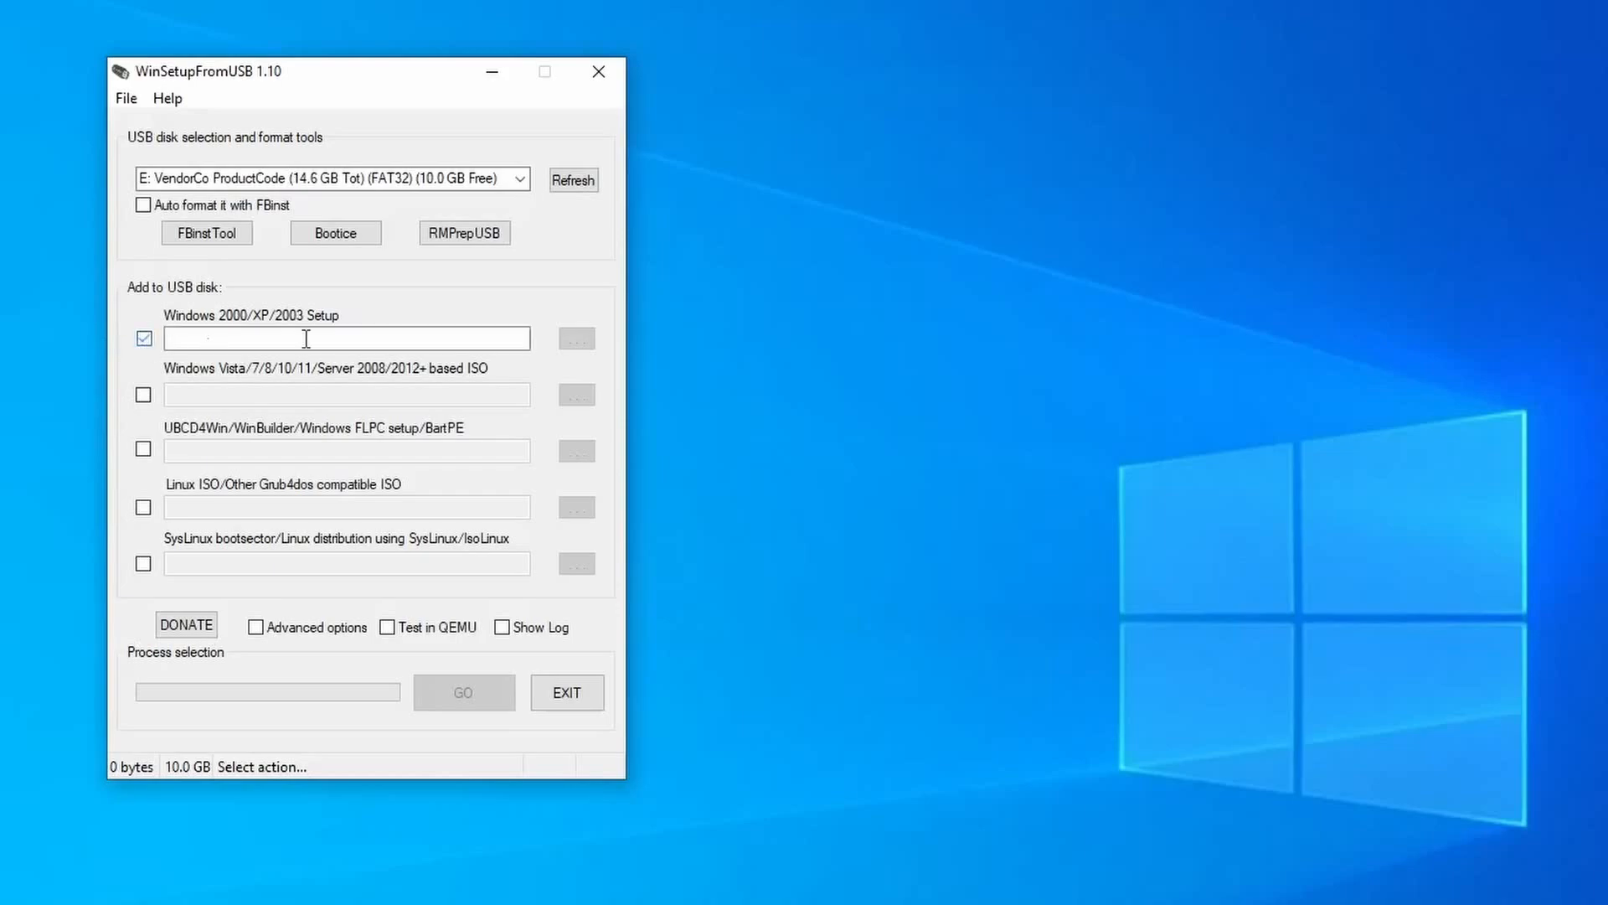
left_click(576, 339)
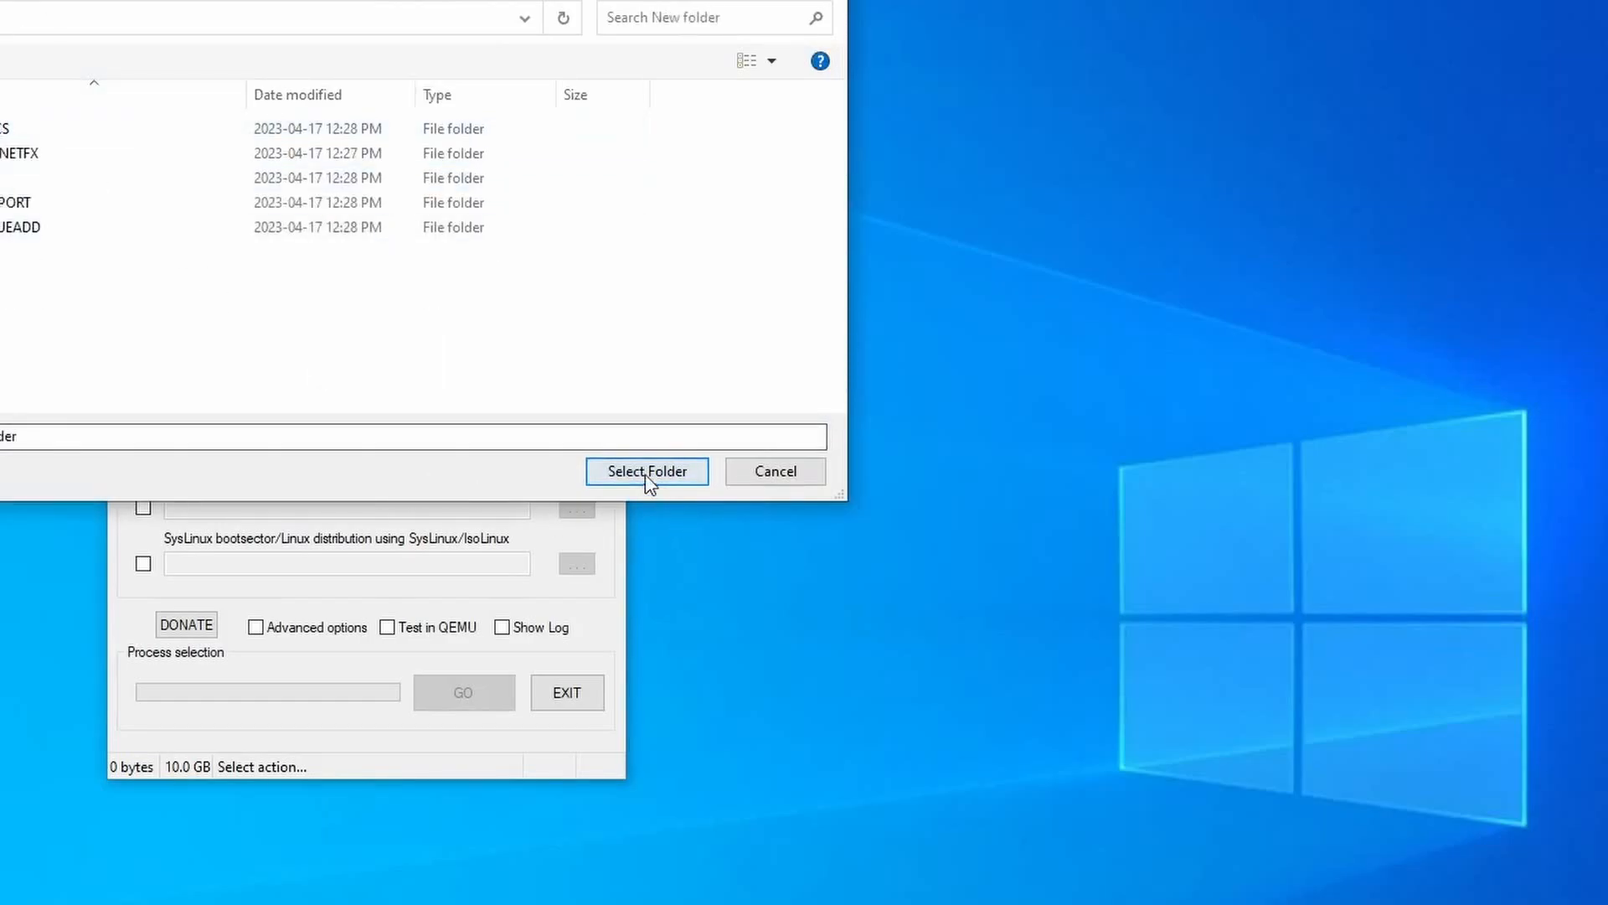
left_click(647, 471)
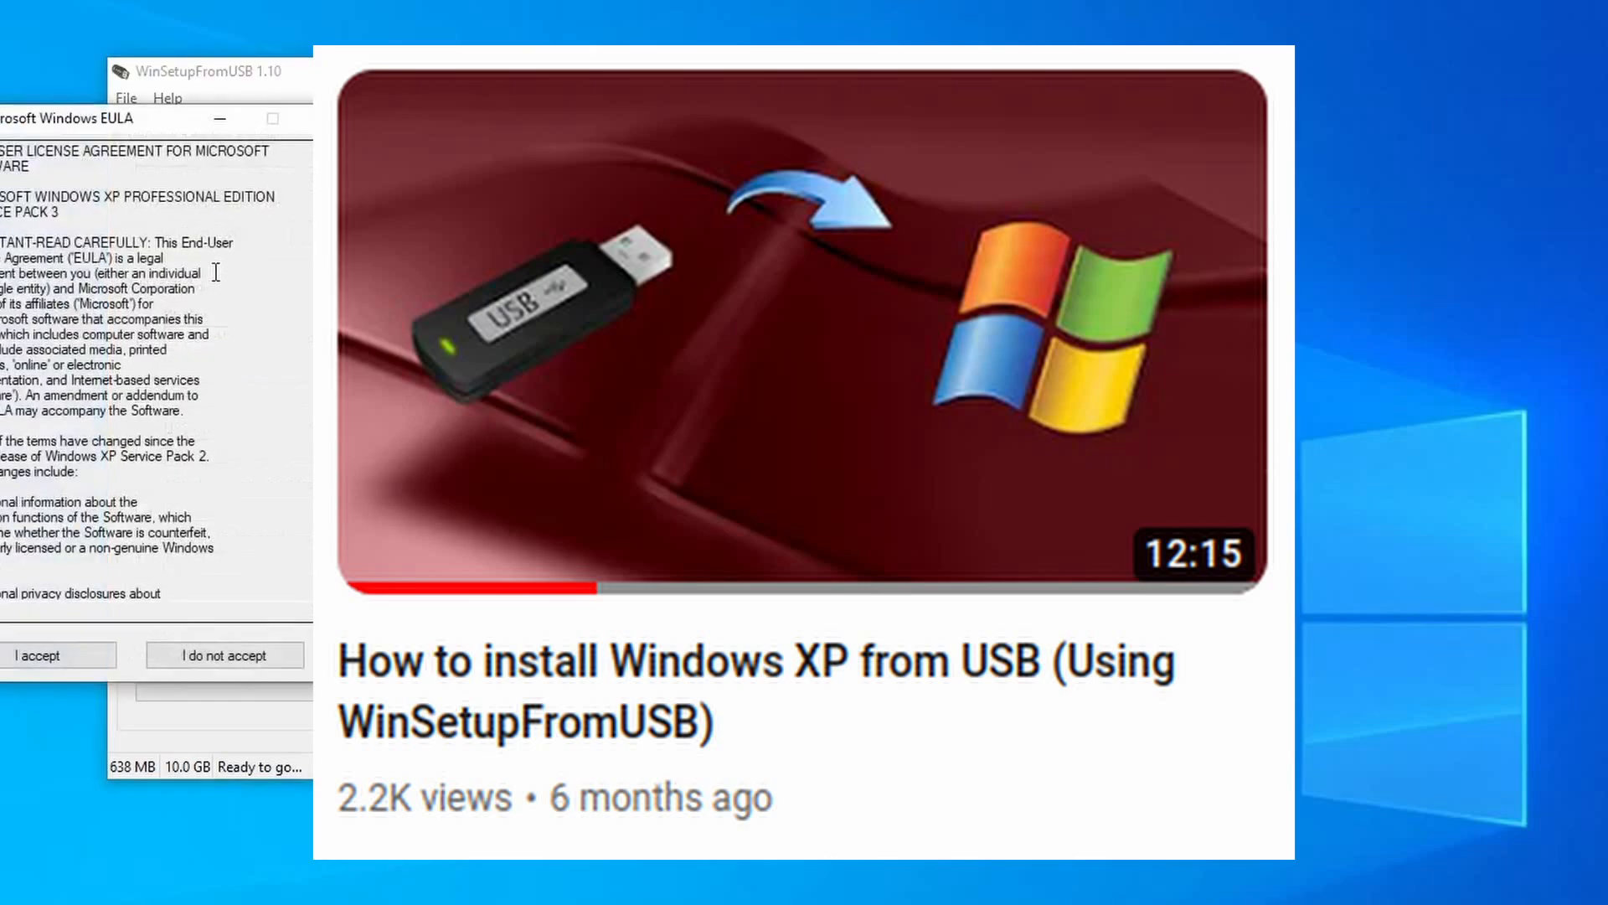
left_click(61, 655)
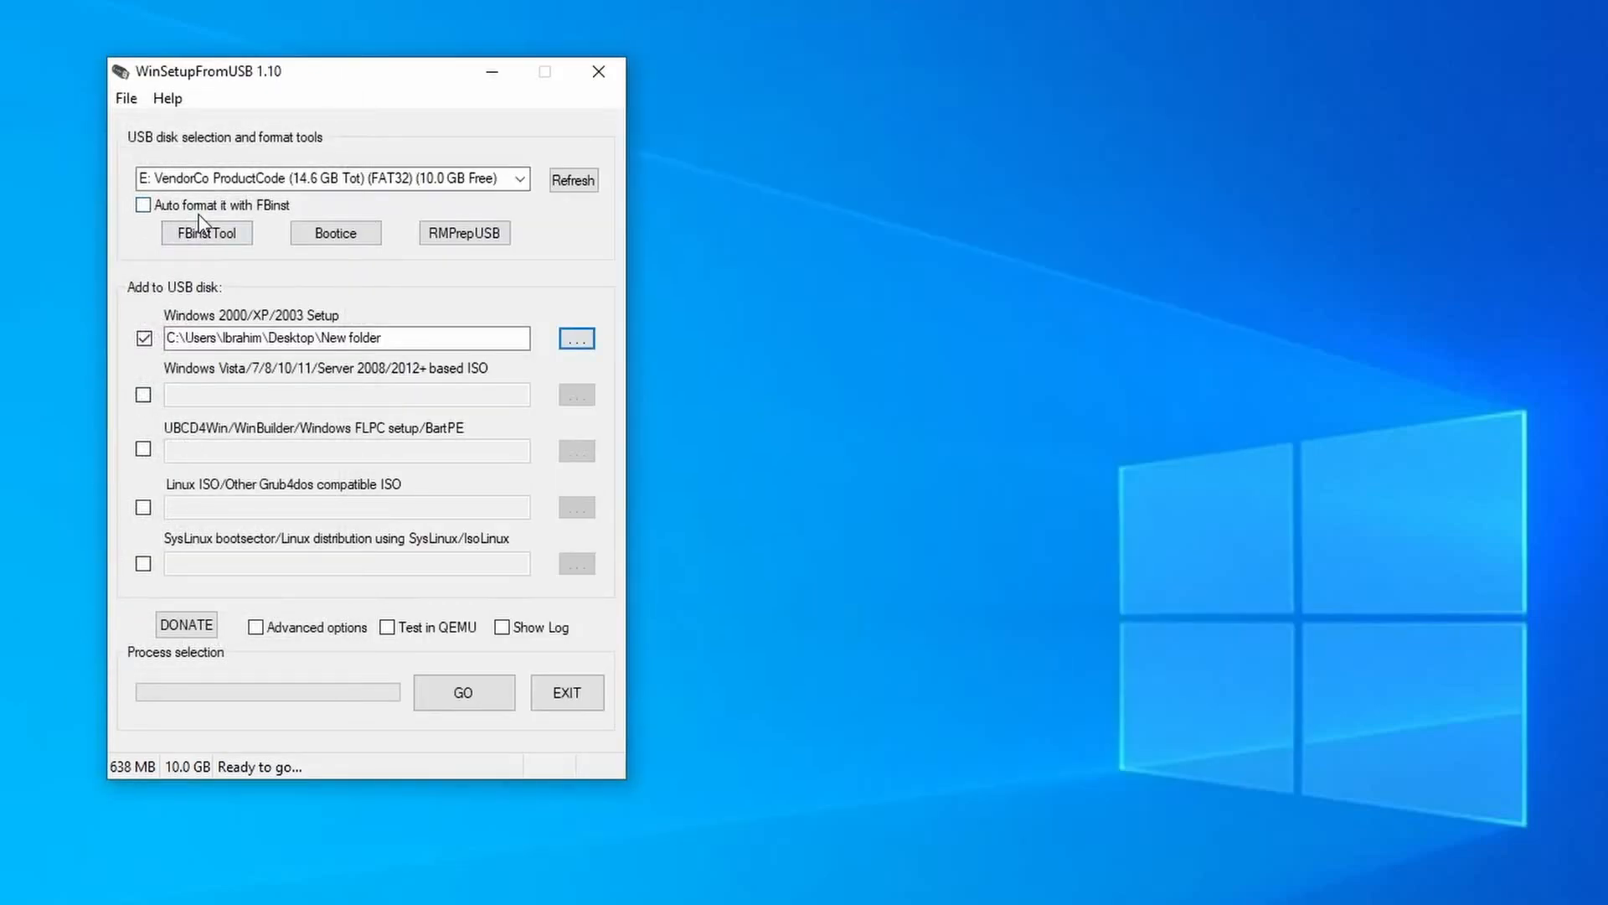
mouse_move(208, 233)
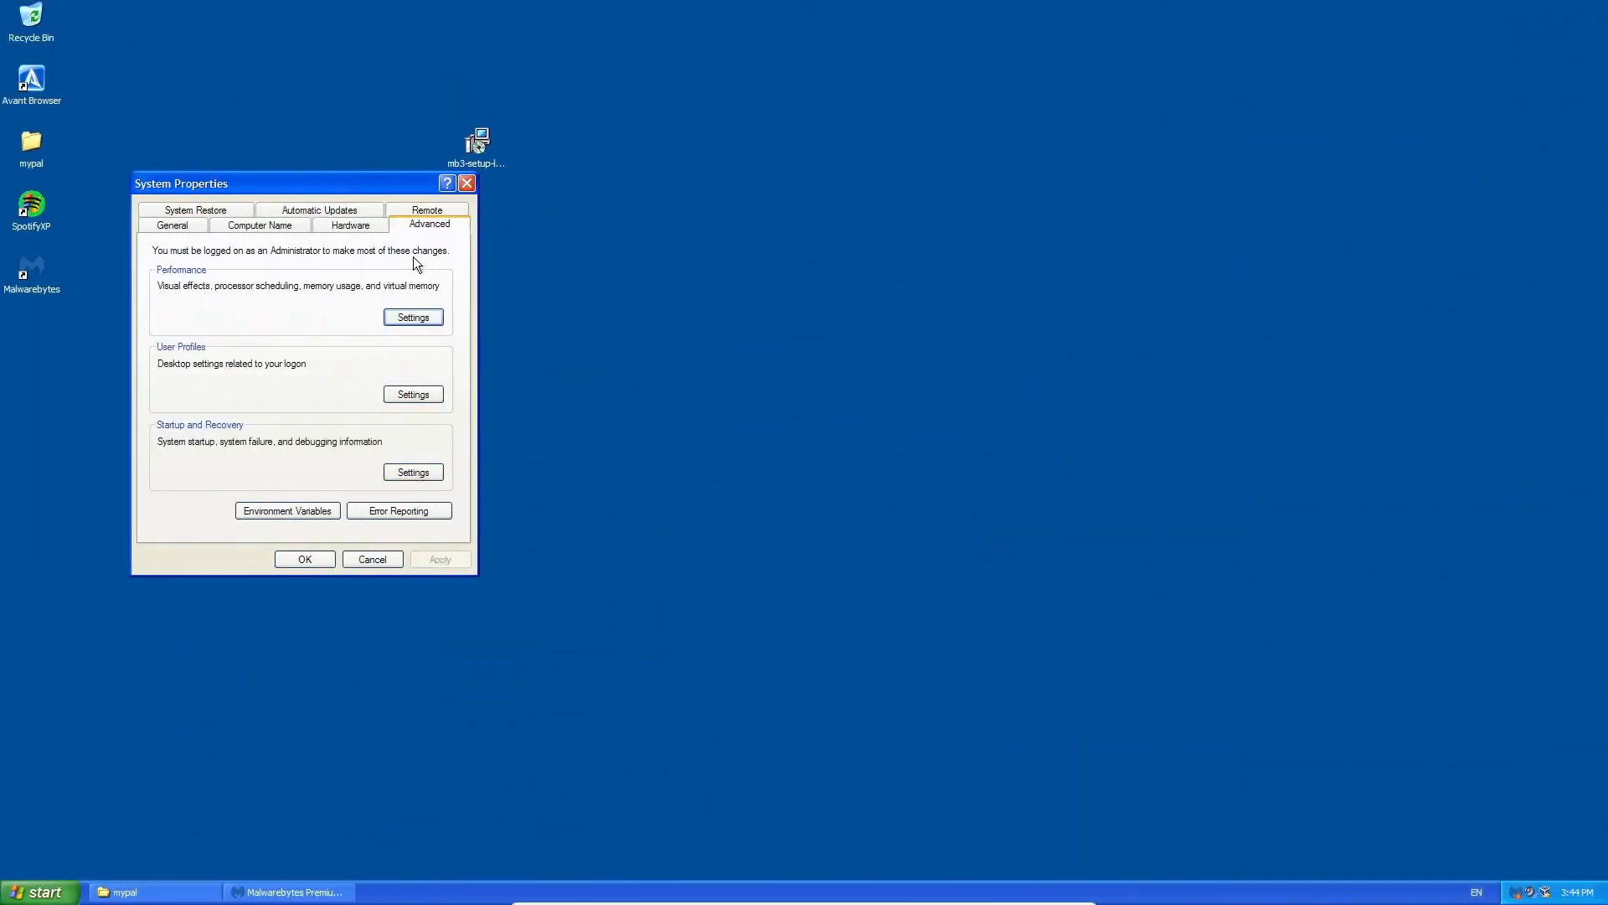
Step: In Performance Options, turn on DEP for all programs and services
left_click(412, 317)
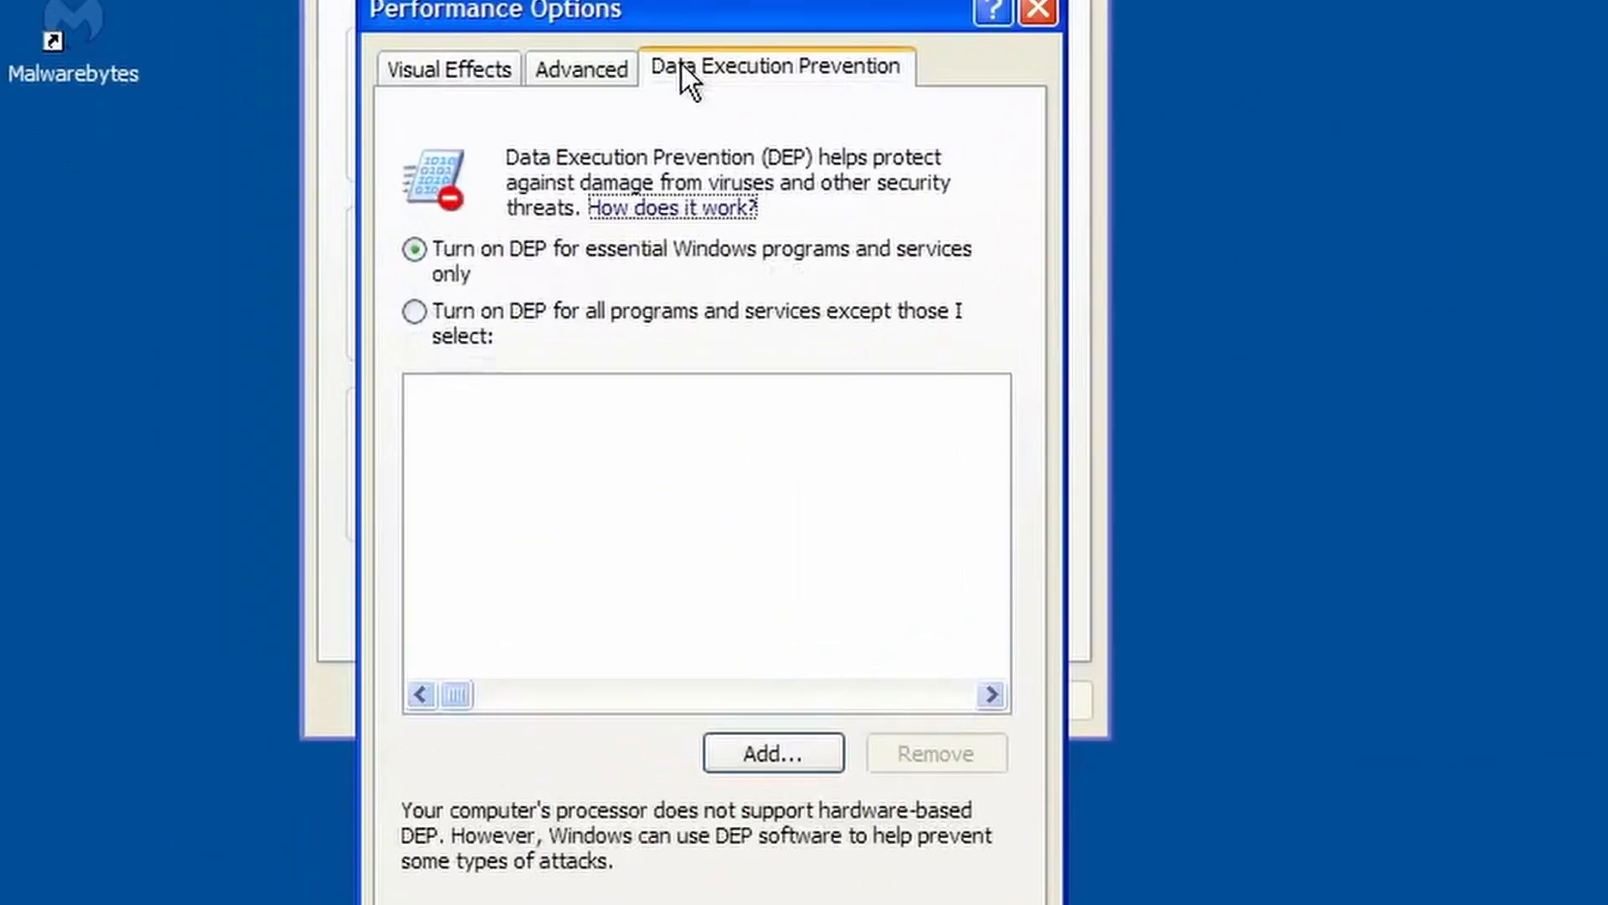
left_click(412, 311)
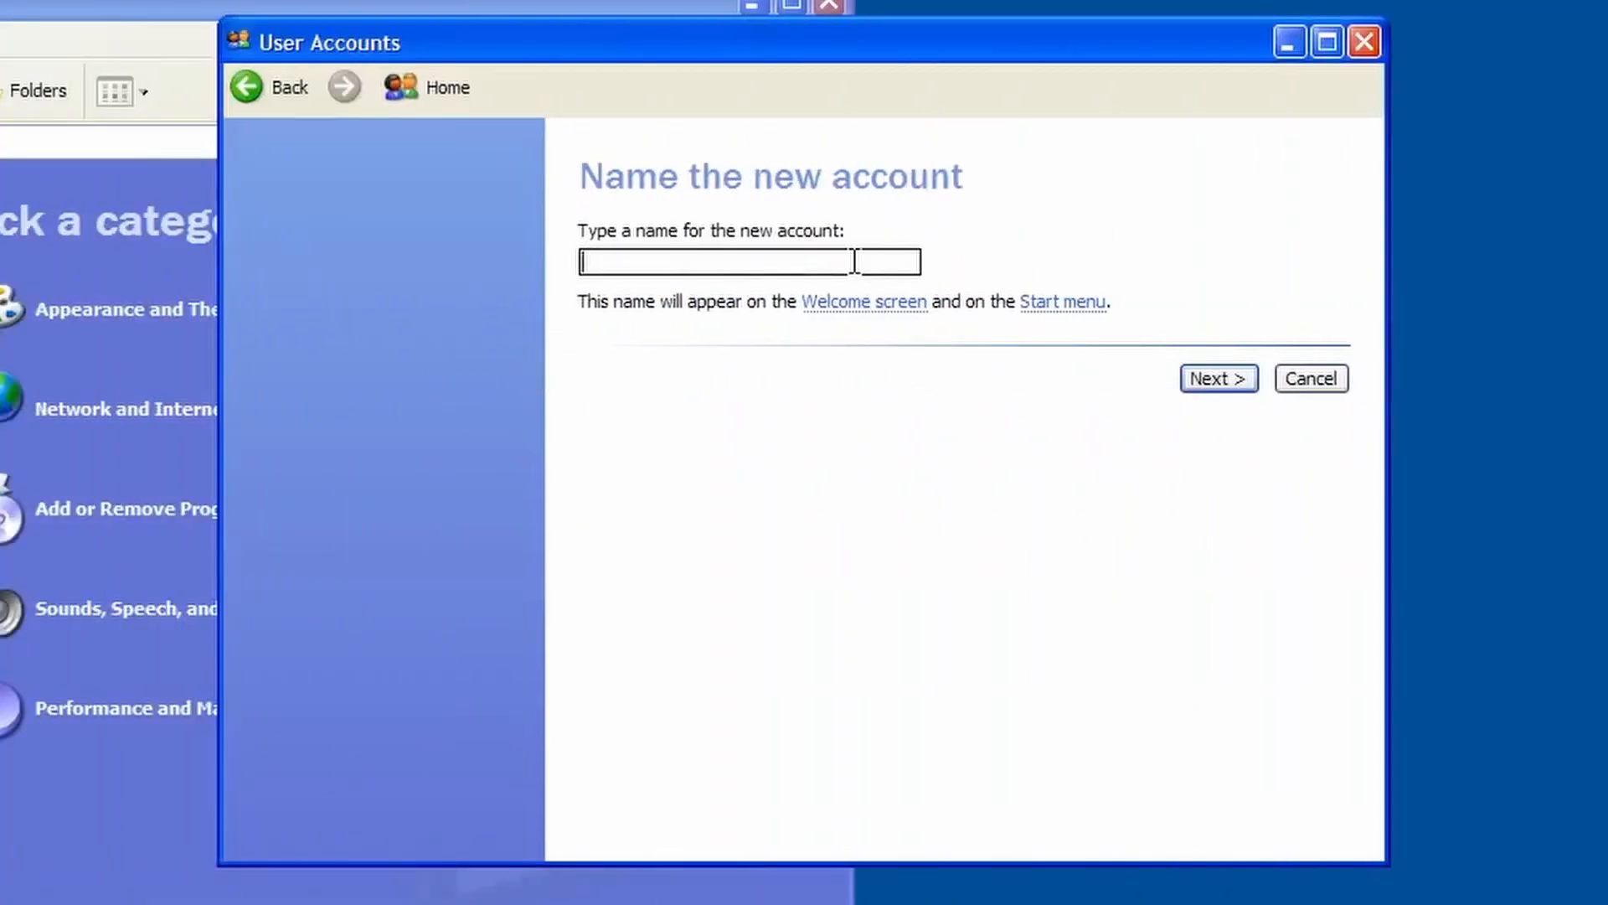
Step: Name the new user account 'Dummy US' and proceed to the next wizard page
type("Dummy US")
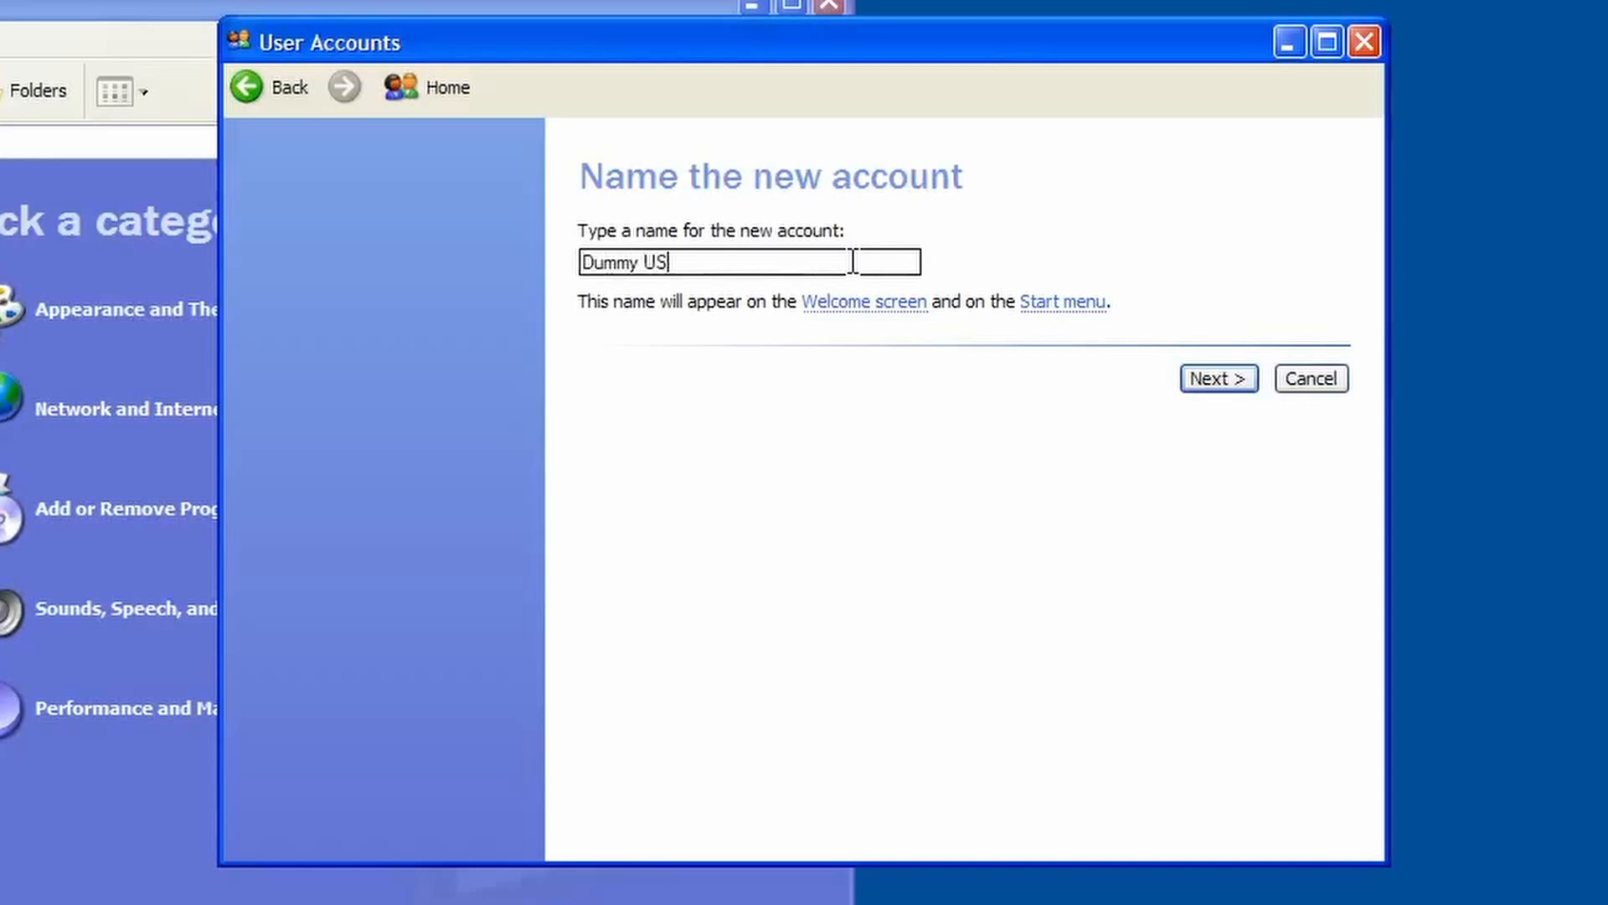
left_click(1218, 379)
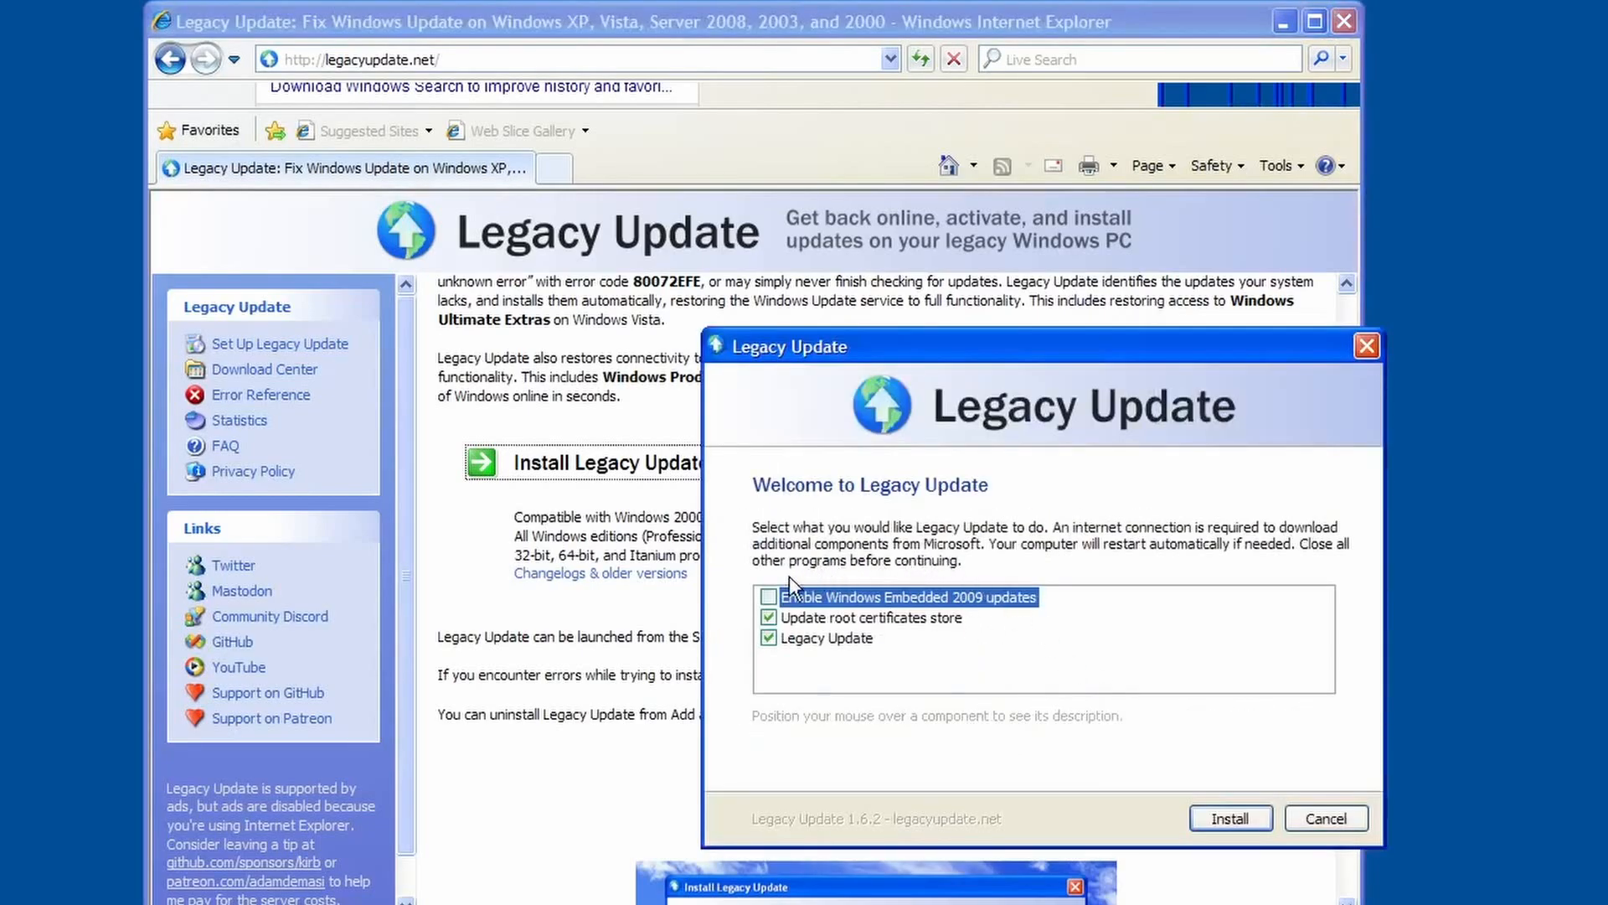
Step: Enable Windows Embedded 2009 updates alongside the defaults and start the Legacy Update install
left_click(768, 597)
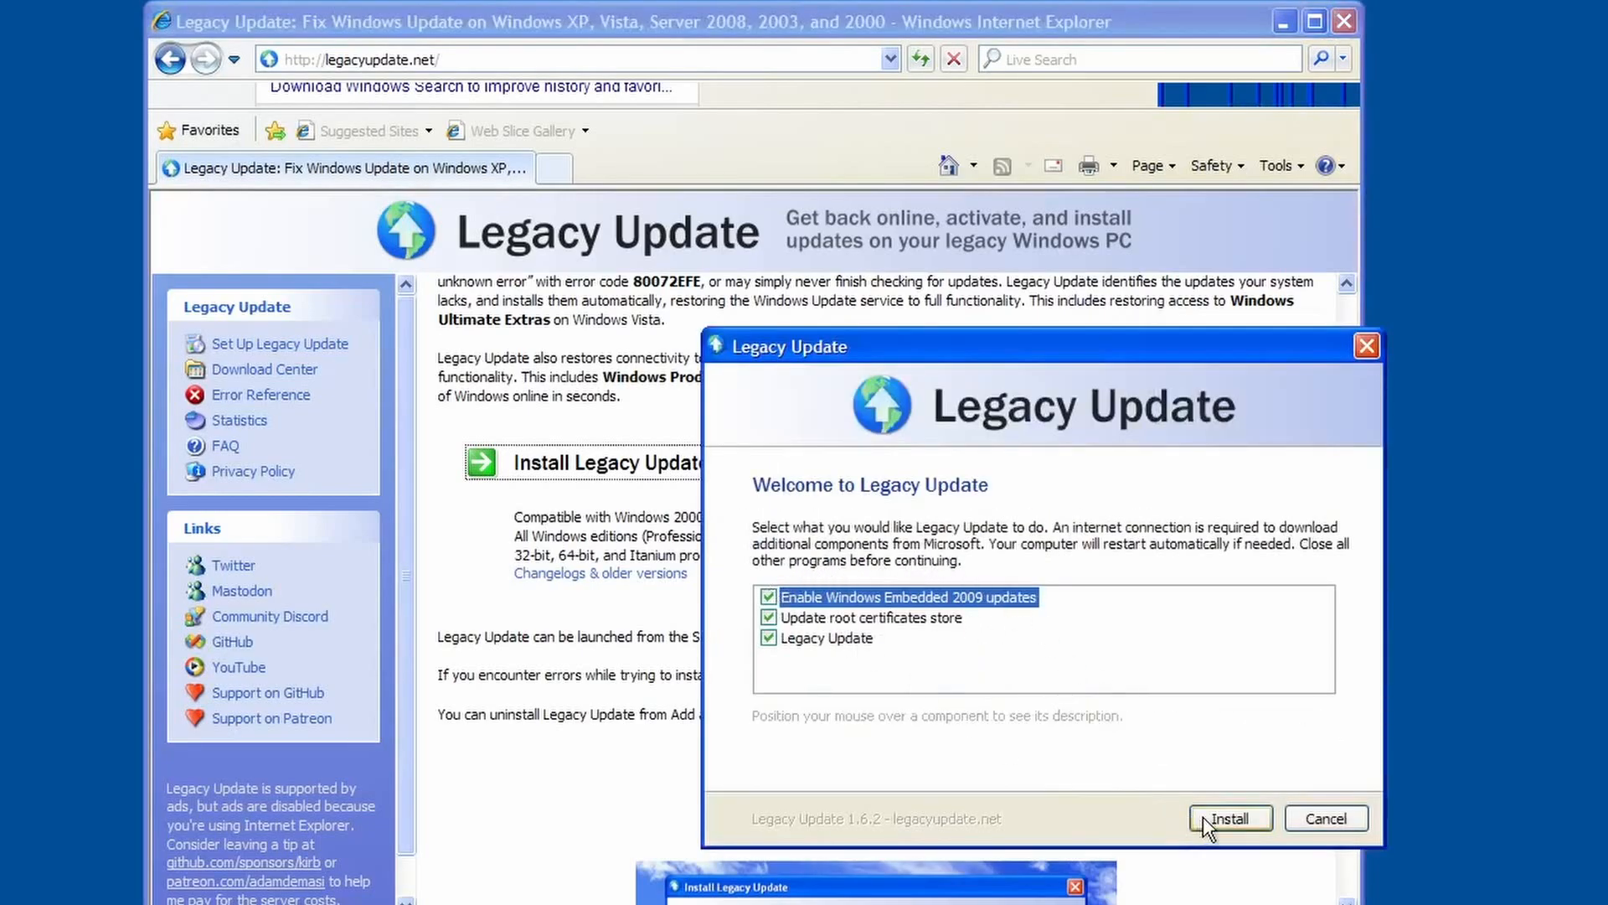
left_click(1230, 818)
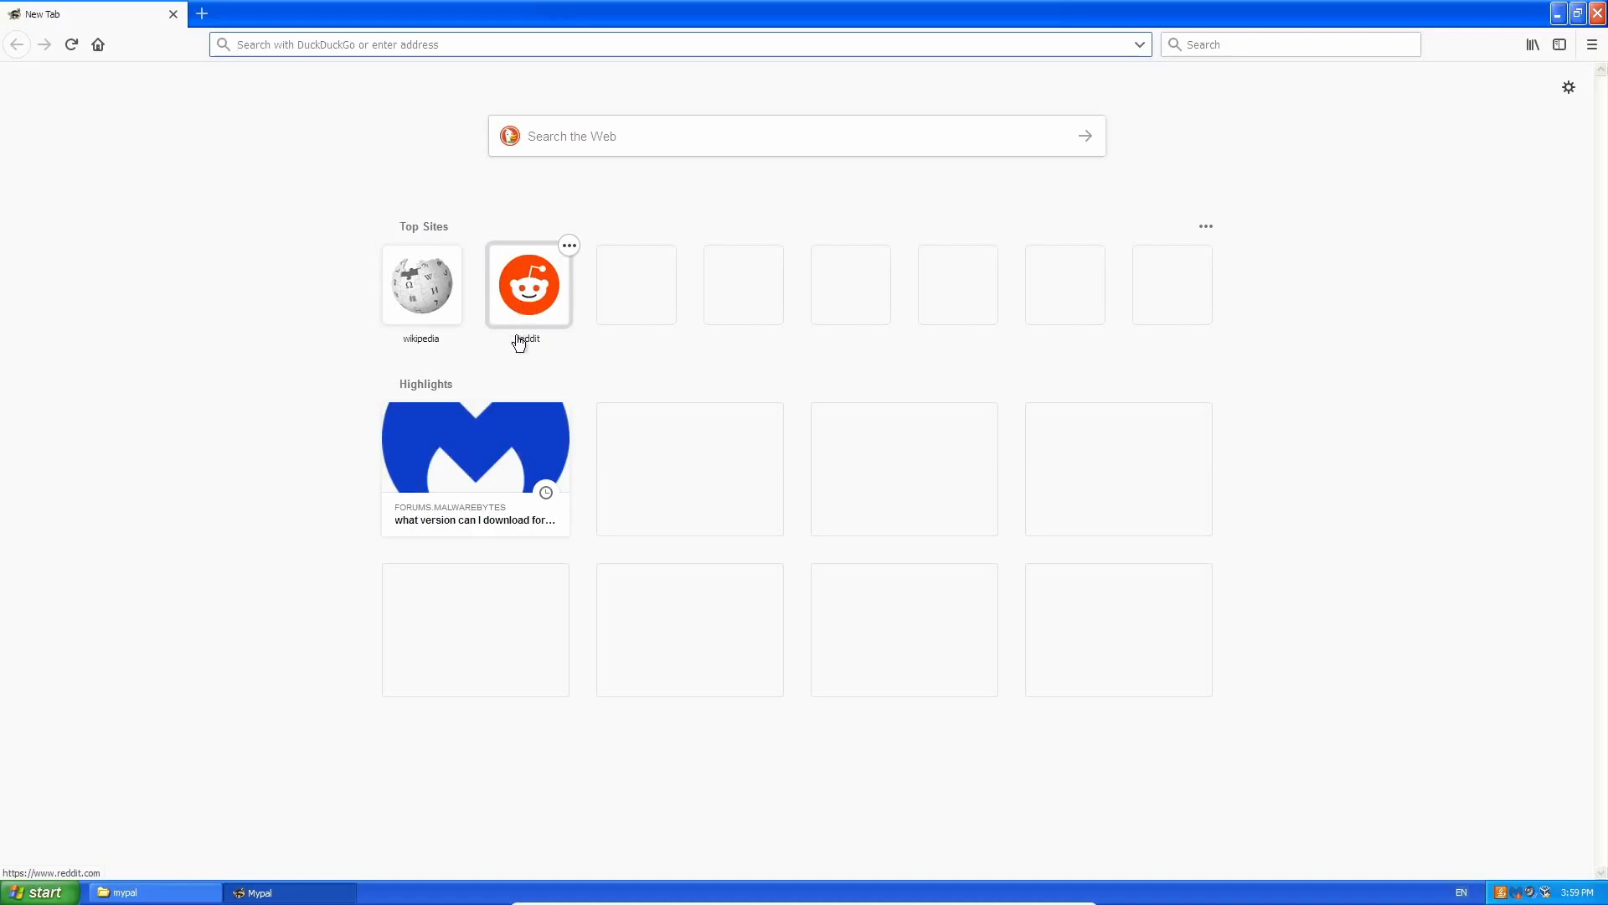
Step: Load html5test.com in Mypal and scroll through the 453/555 score breakdown
type("html5test.com")
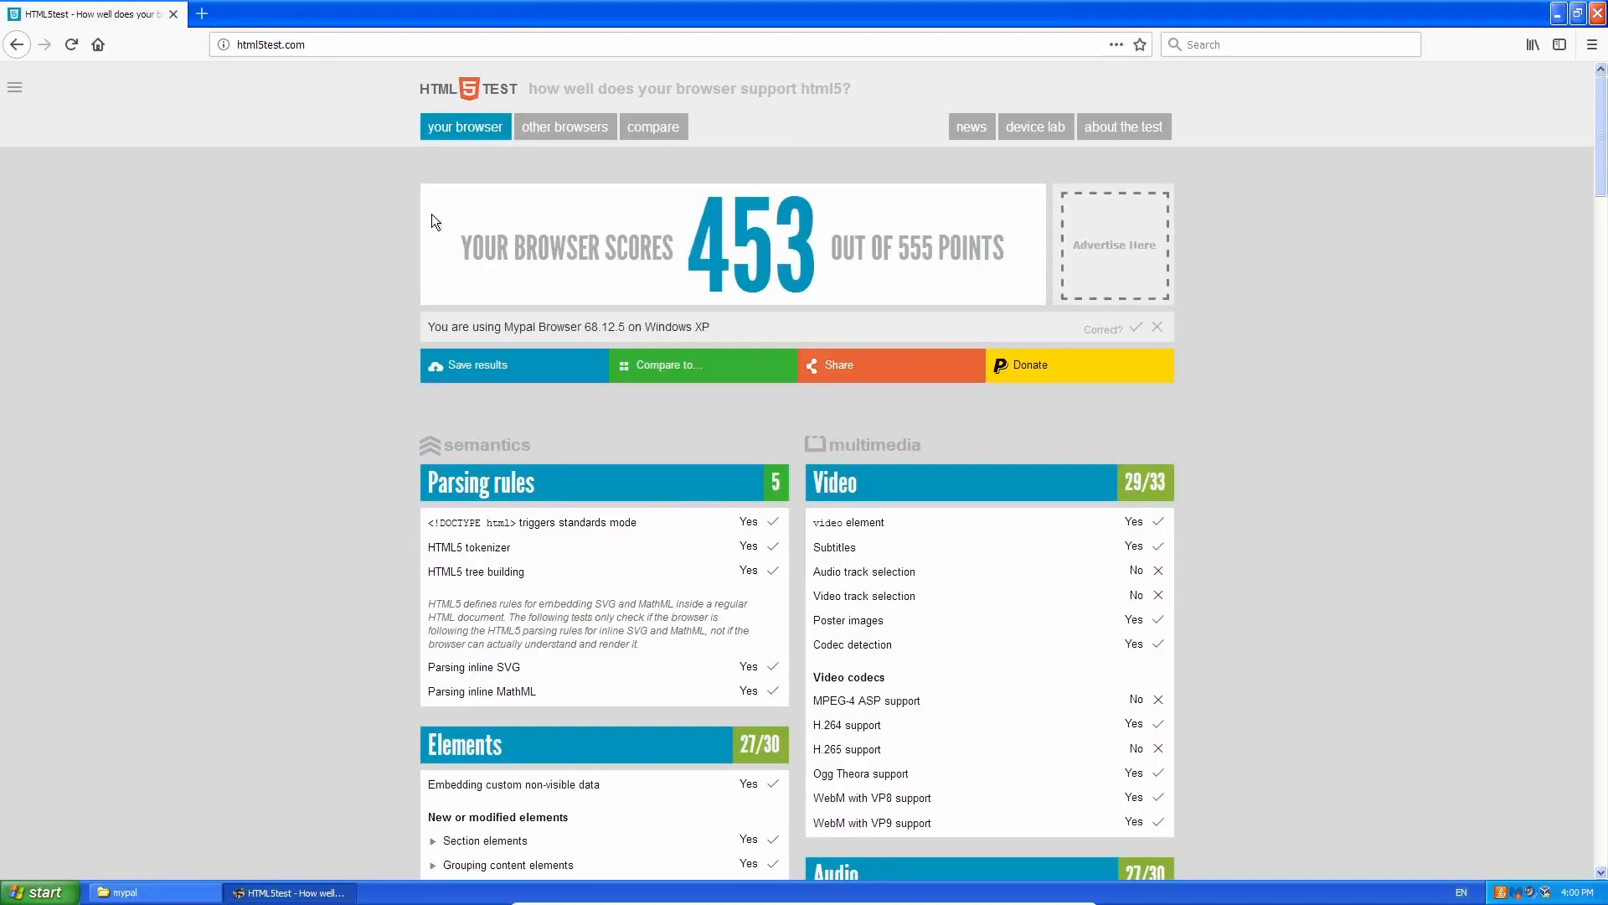
mouse_move(385, 188)
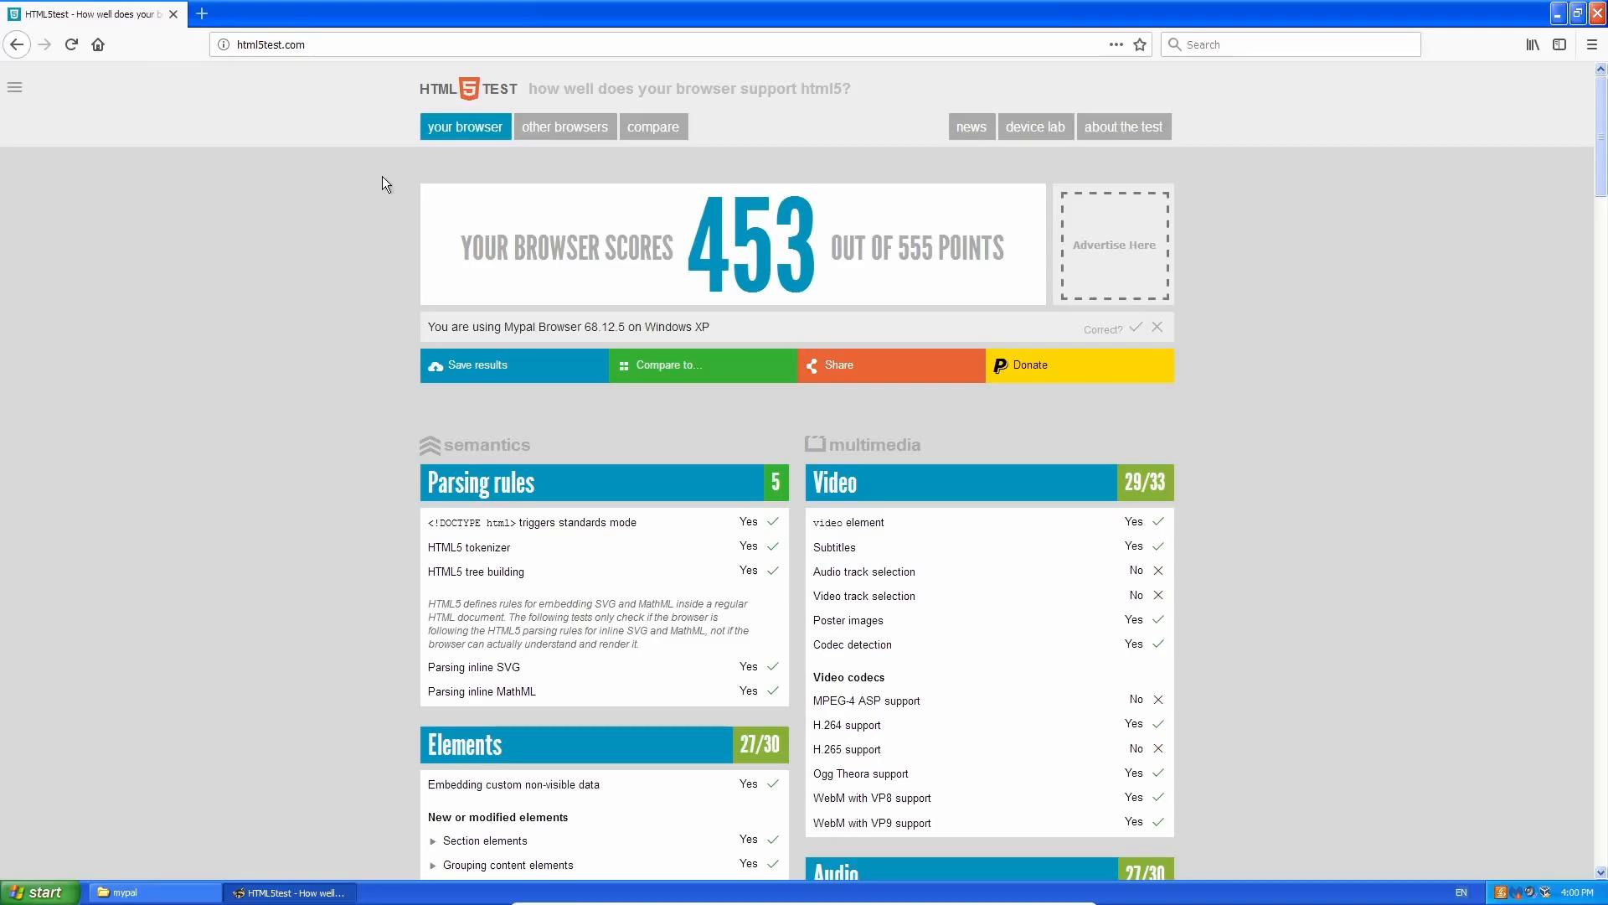
scroll("down", 3)
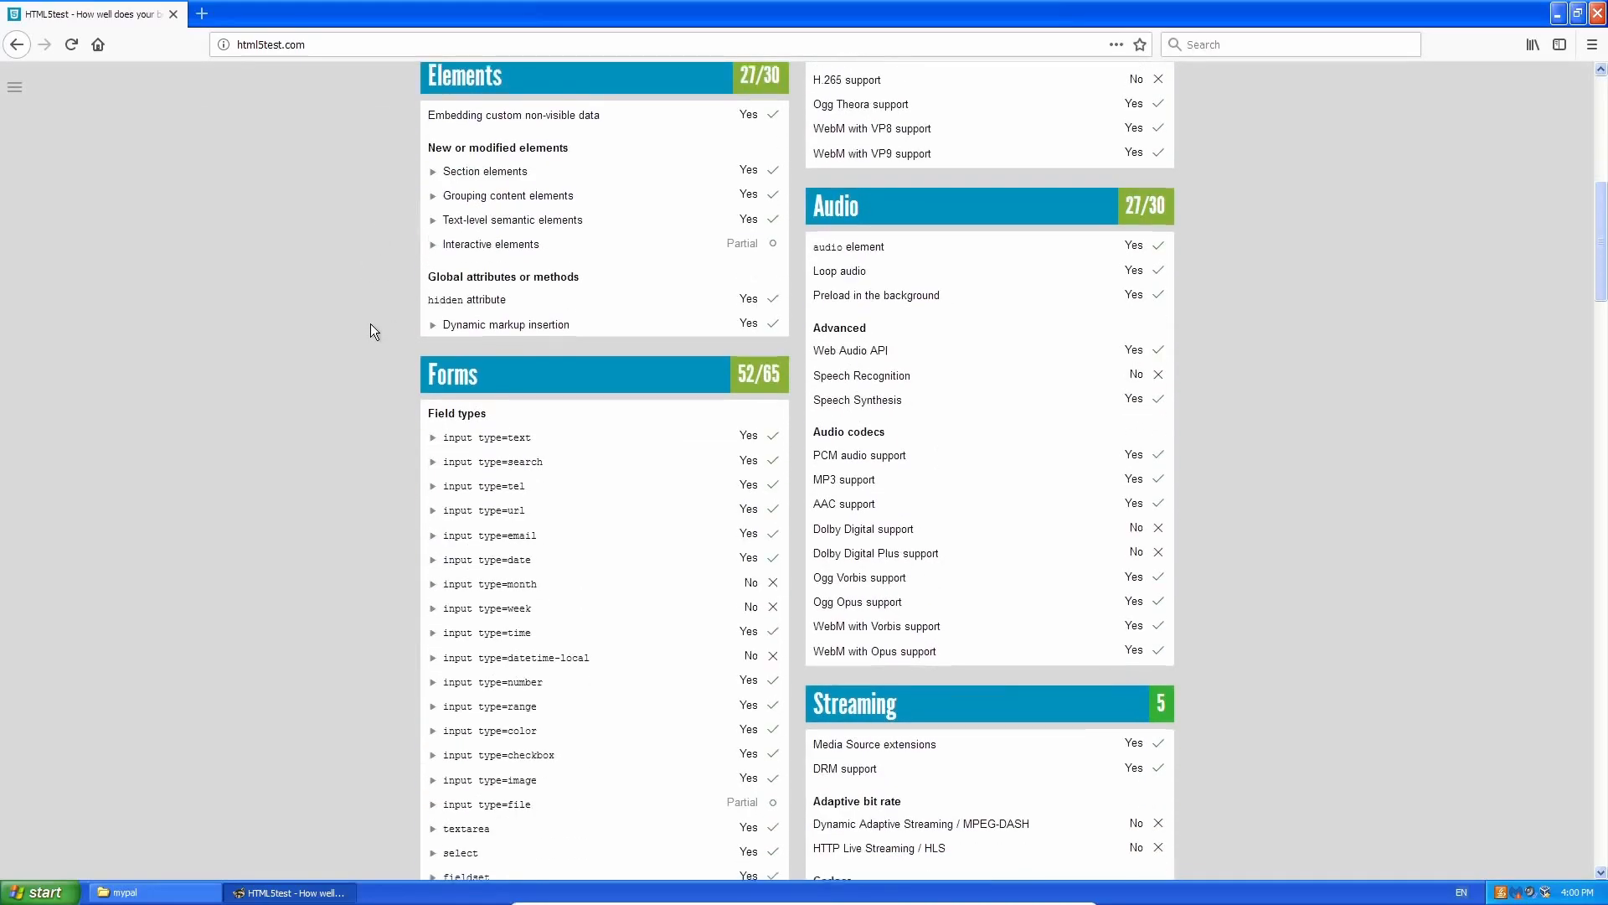
scroll("down", 3)
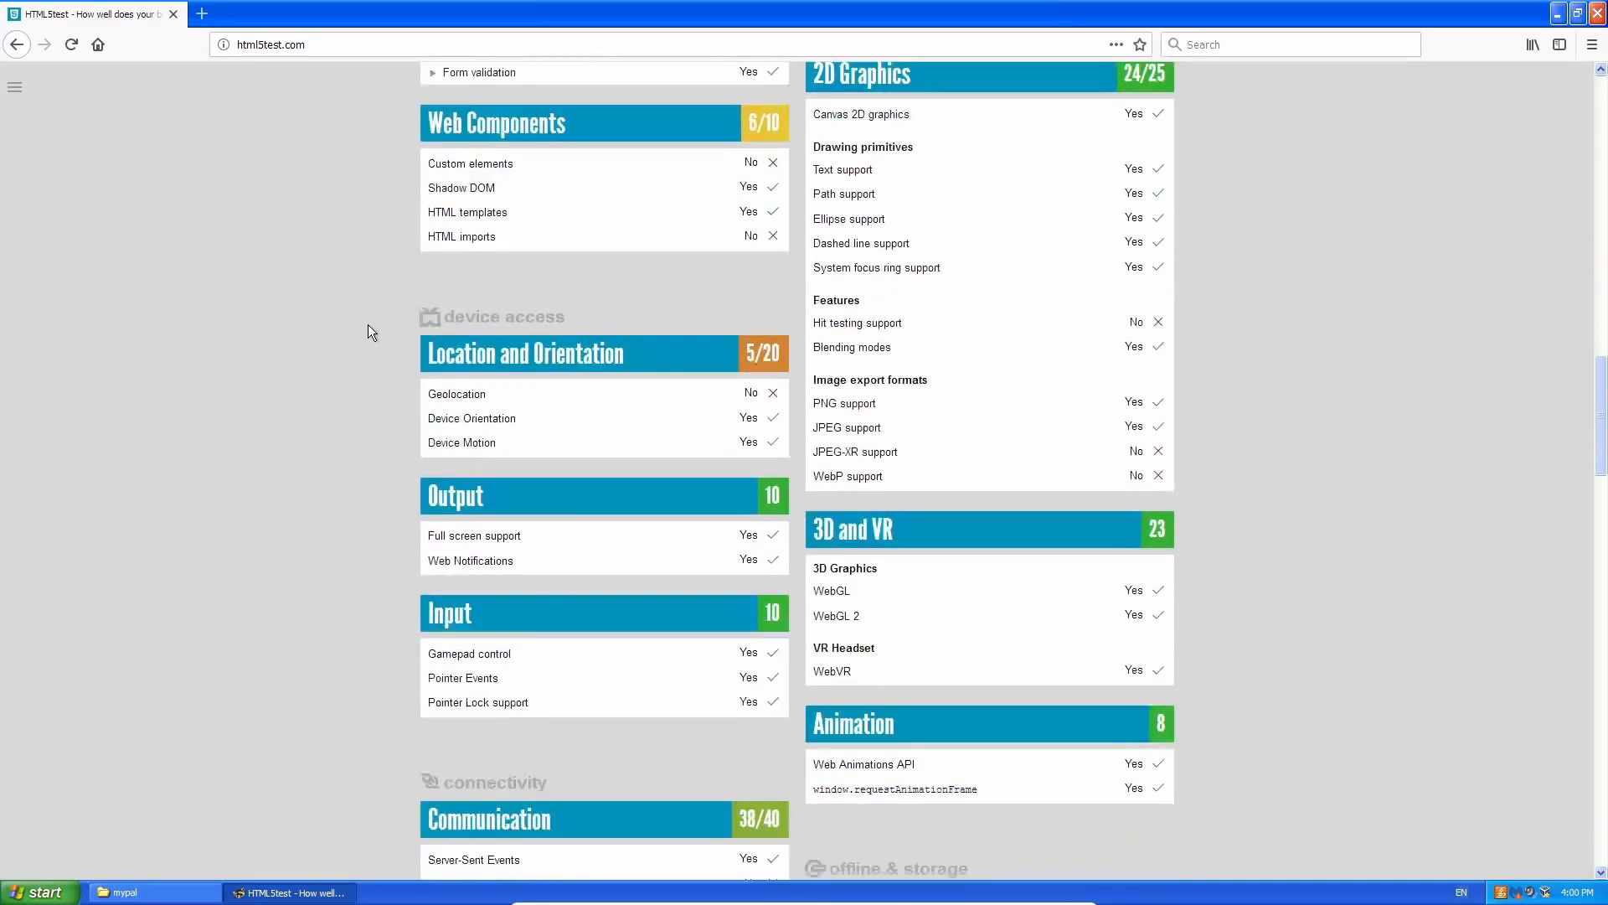
scroll("down", 3)
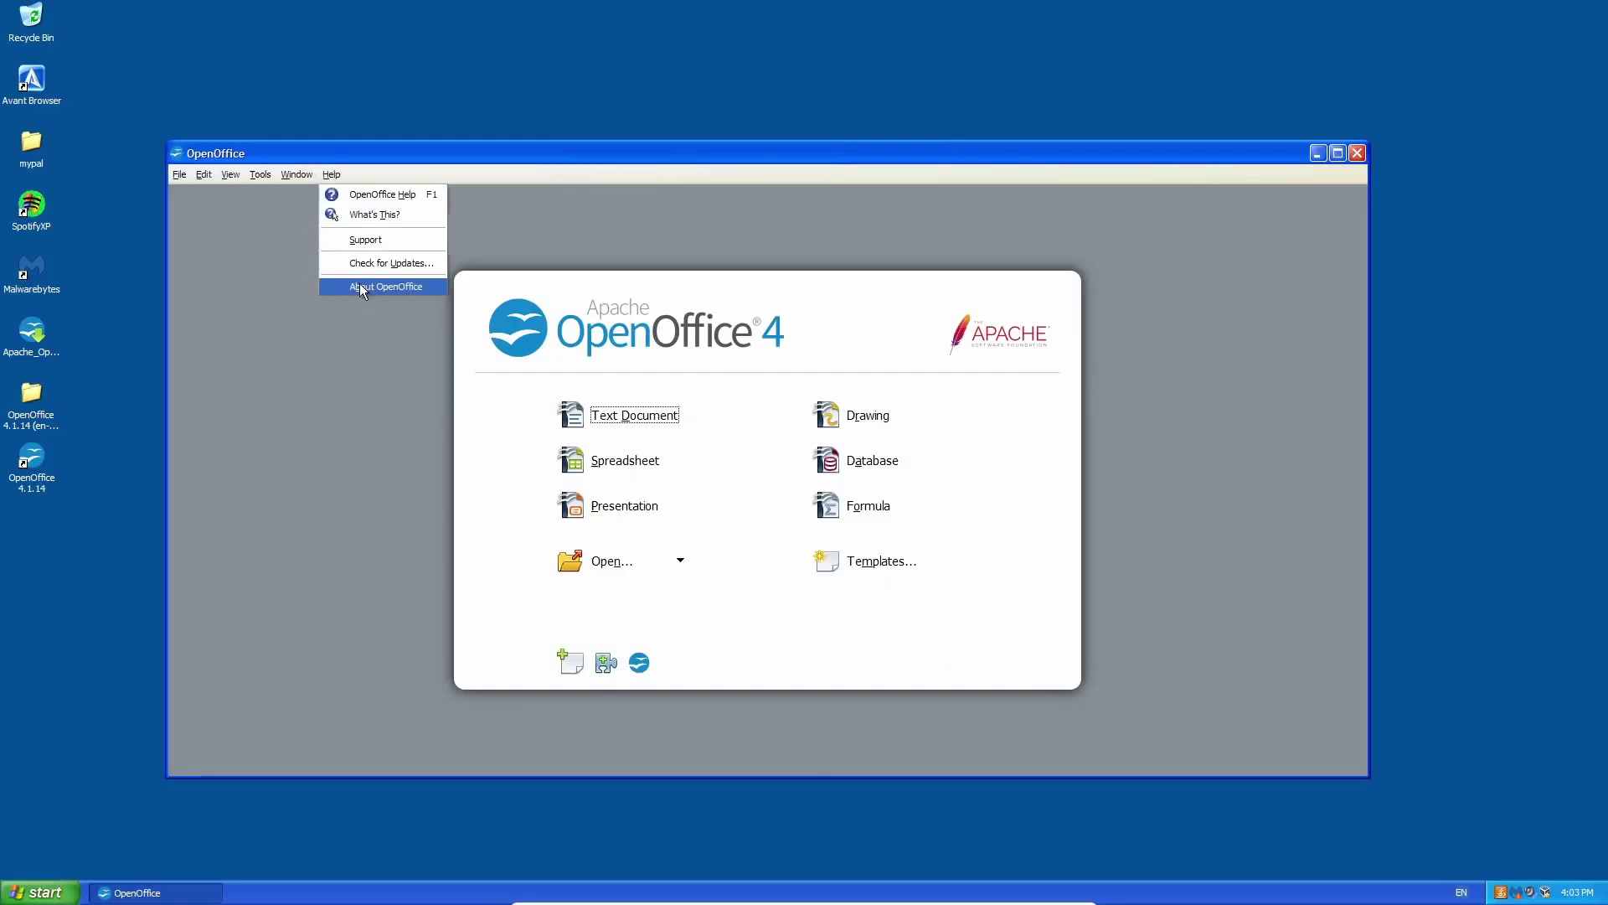
Step: Show the About OpenOffice dialog with the installed version details
left_click(385, 287)
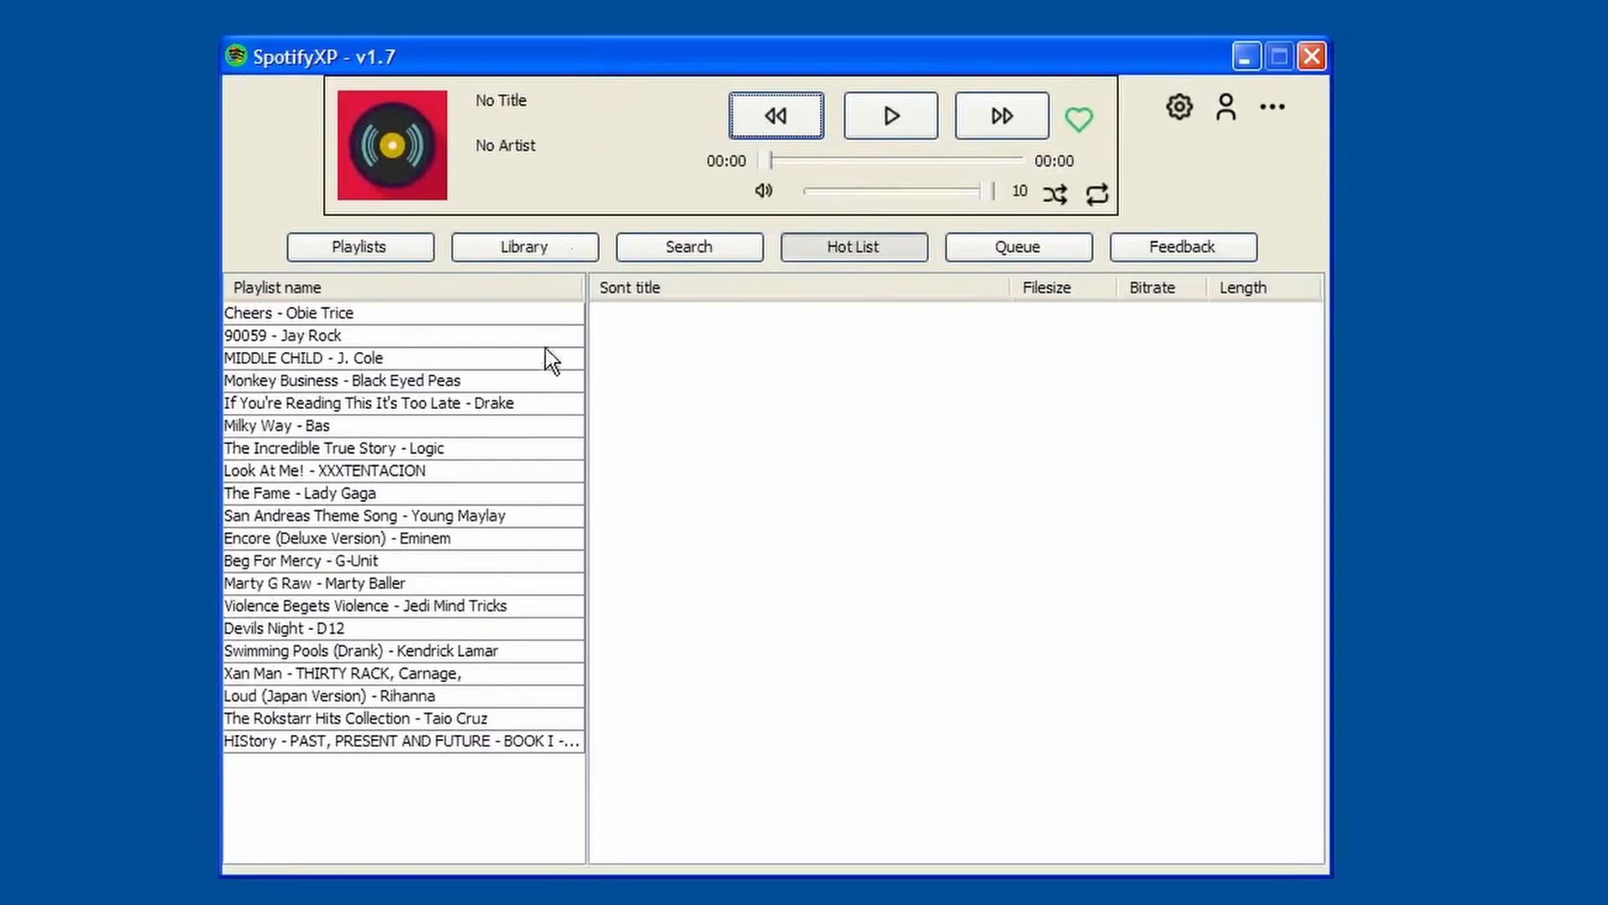
mouse_move(503, 529)
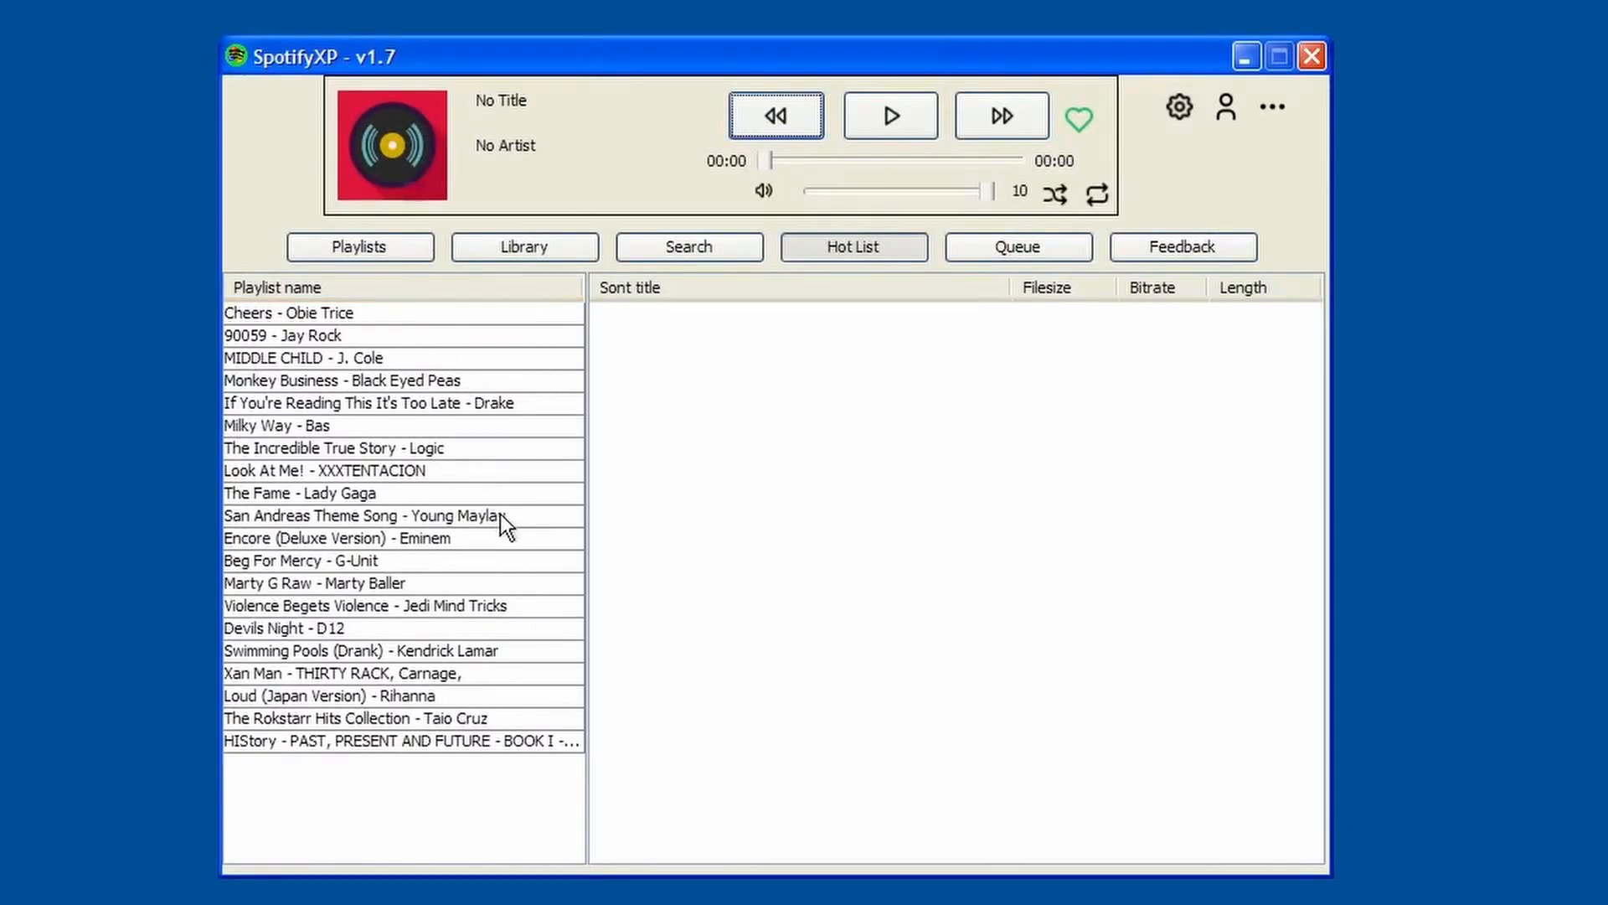
Step: Select the 'San Andreas Theme Song - Young Maylay' playlist to list its 1:26 track
left_click(395, 516)
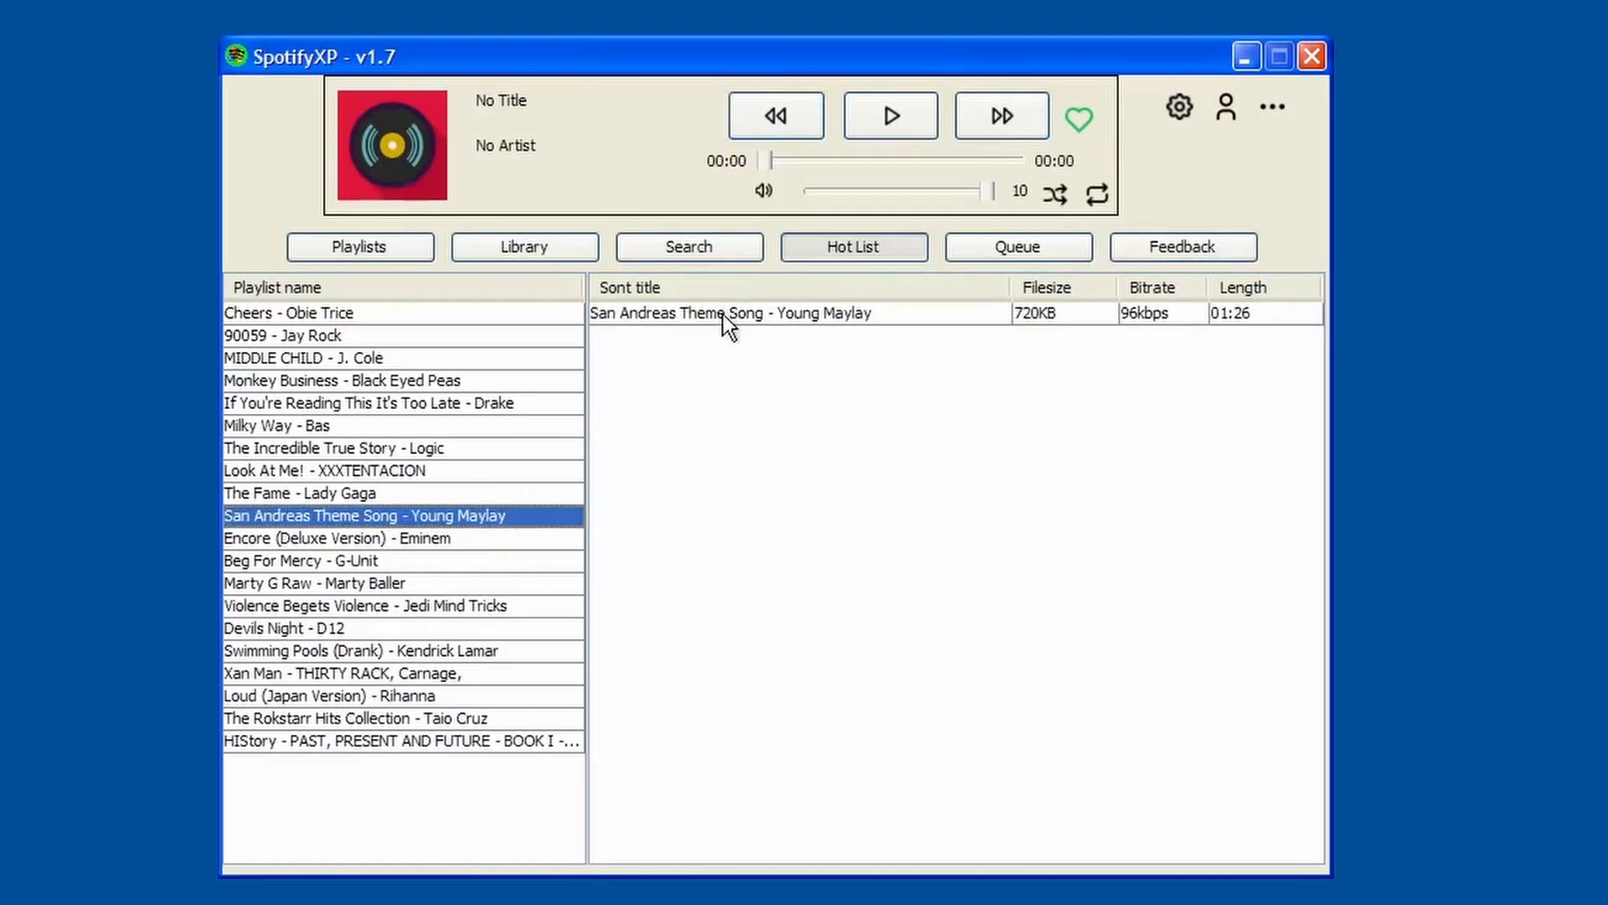
mouse_move(446, 547)
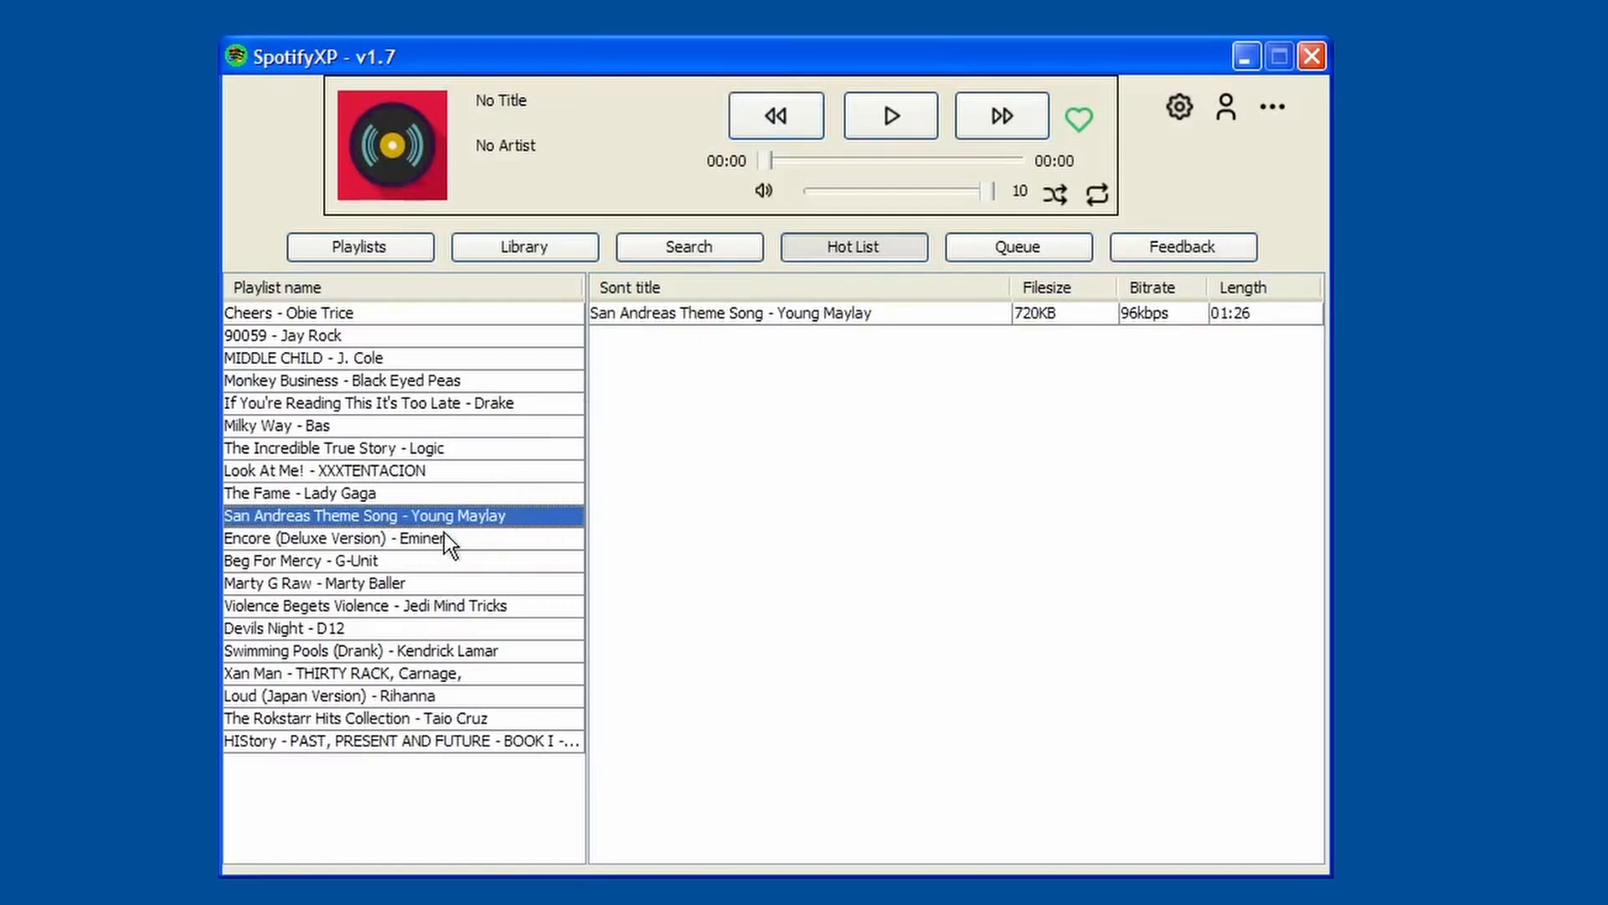